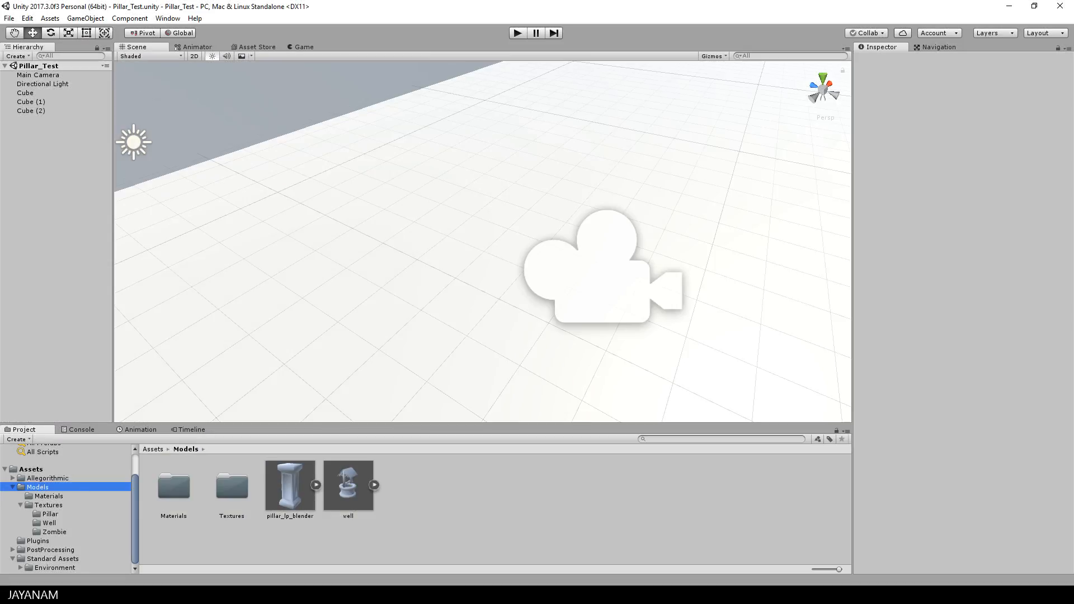
mouse_move(491, 483)
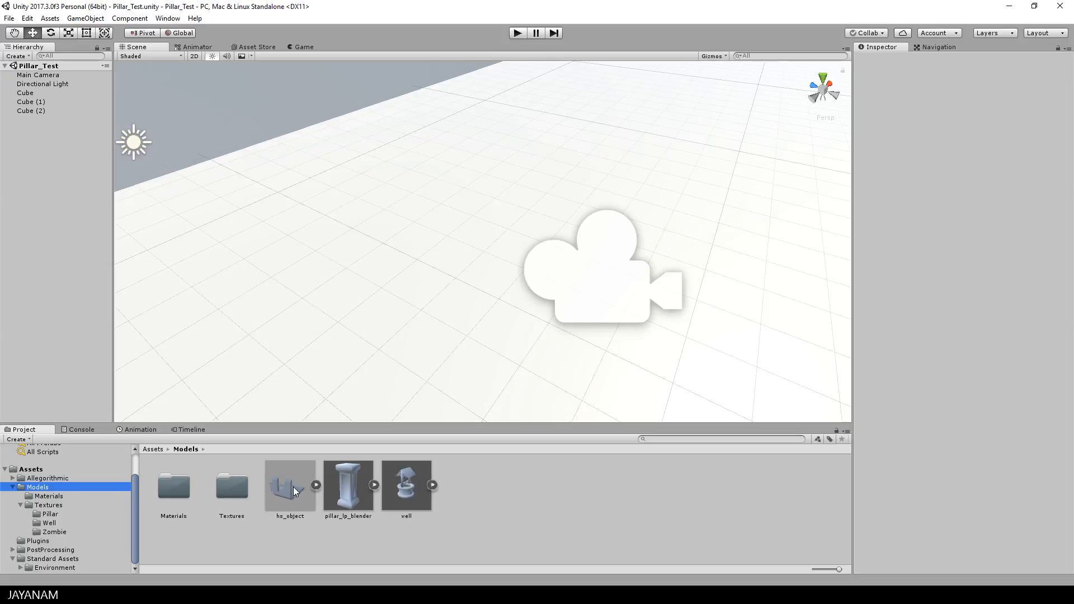
Extract hs_object's embedded materials into the Models/Materials folder.
click(289, 487)
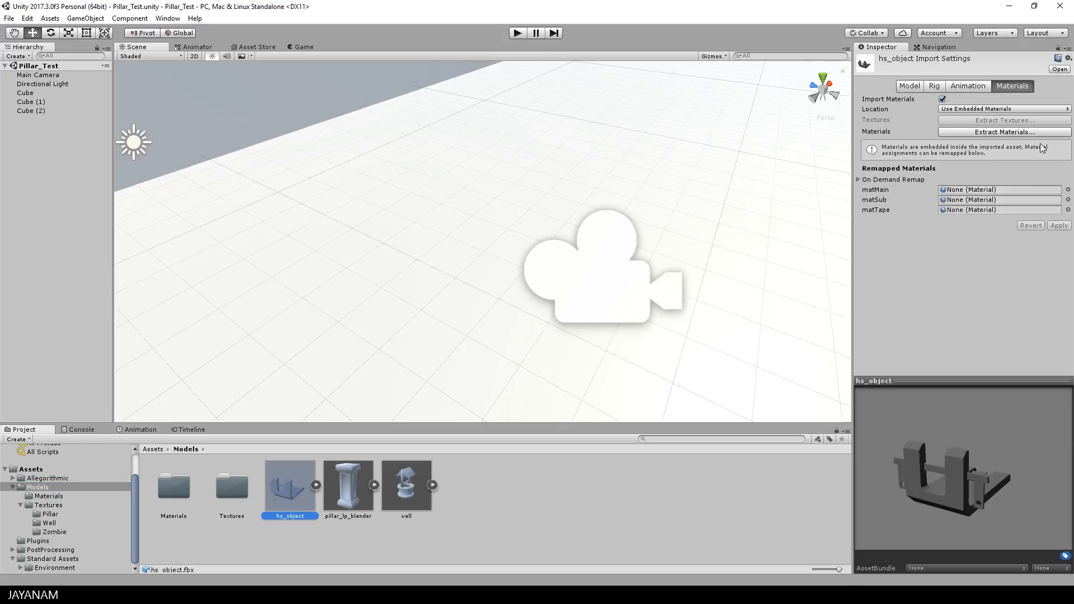
click(1004, 132)
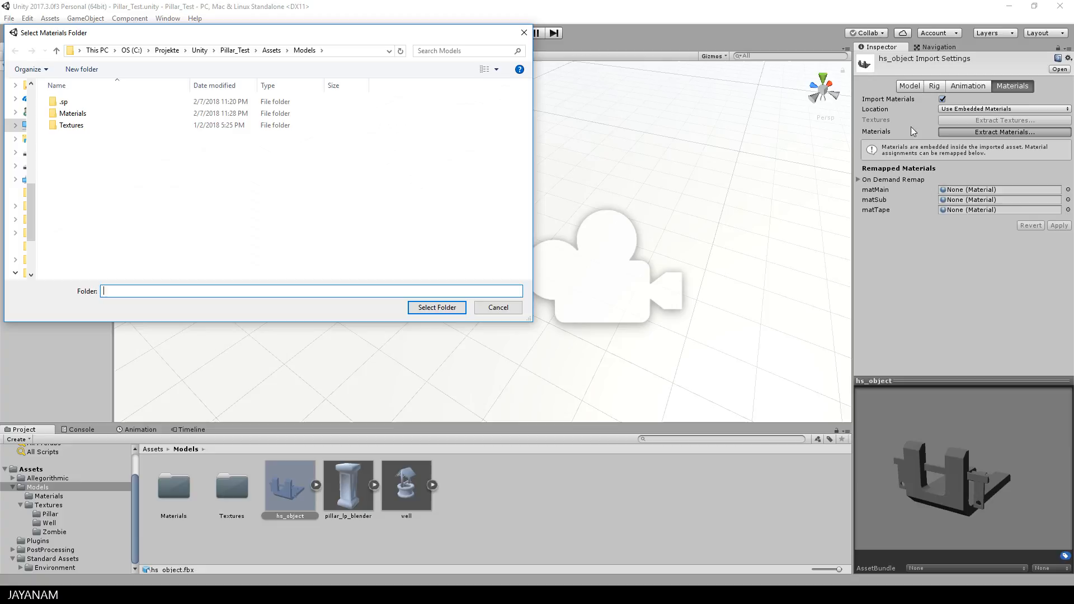
double_click(71, 113)
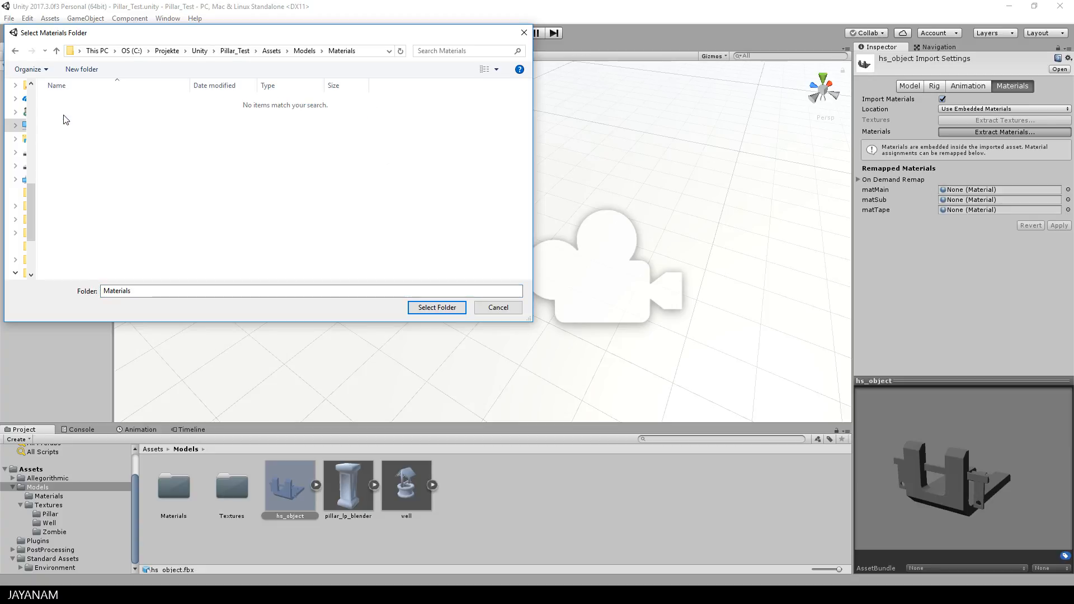
click(436, 306)
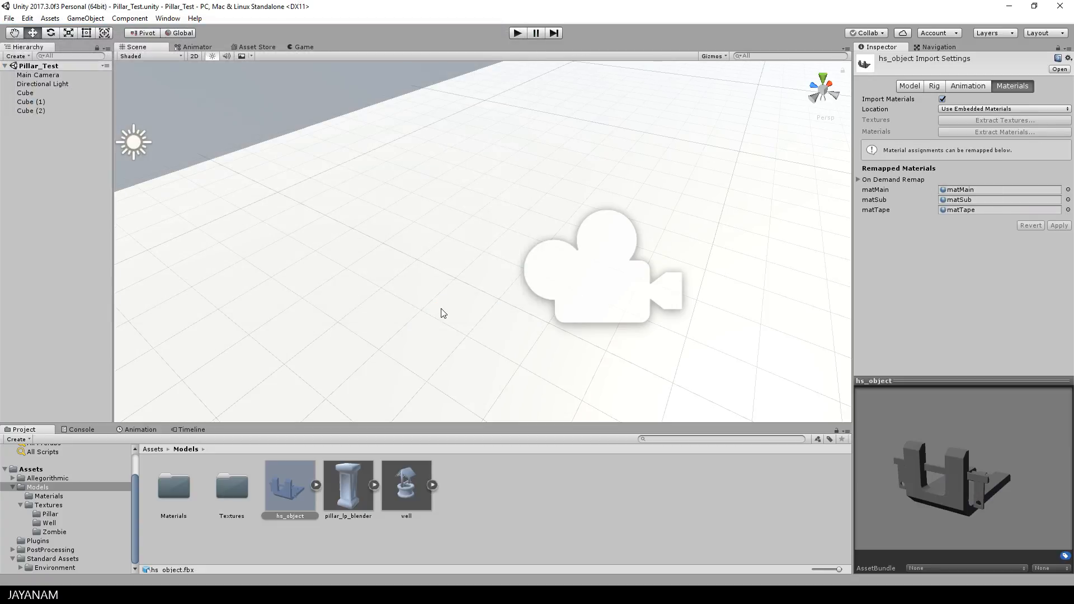
mouse_move(937, 77)
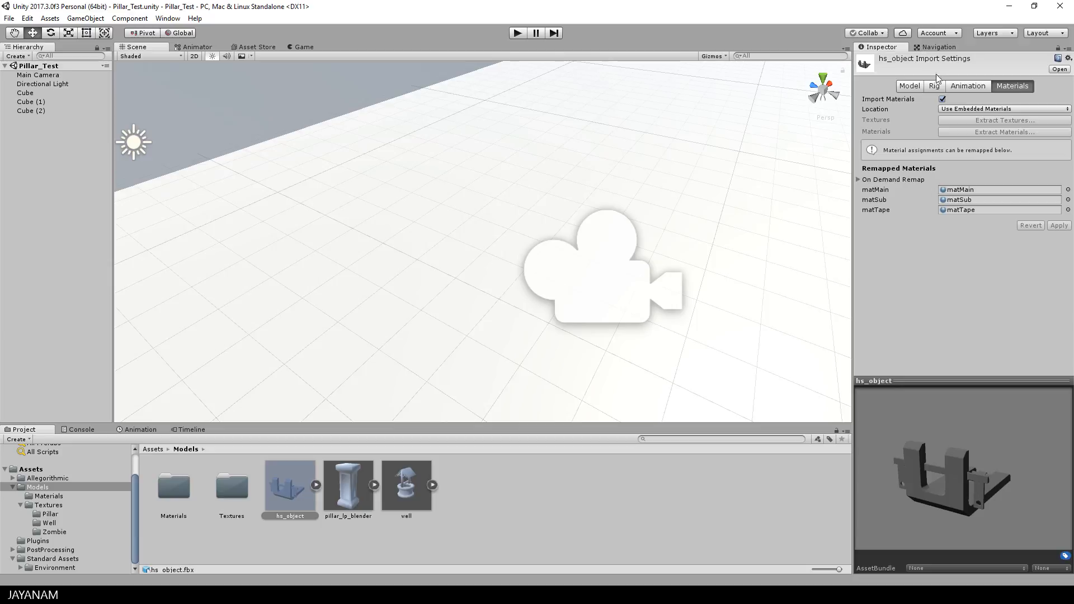
Set hs_object's mesh normals to Calculate and apply the import settings.
click(909, 86)
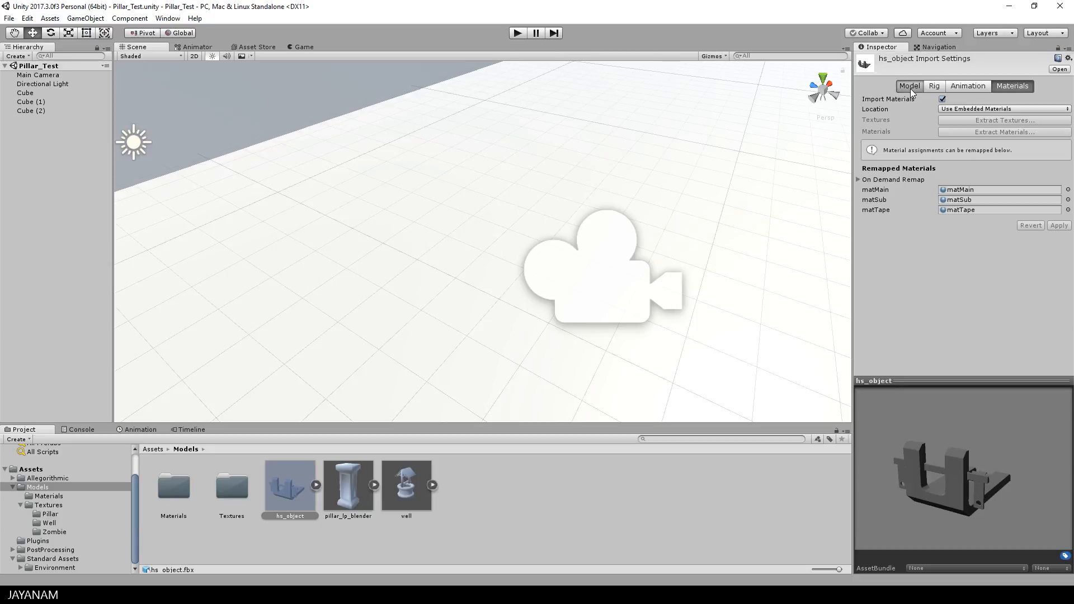
click(905, 86)
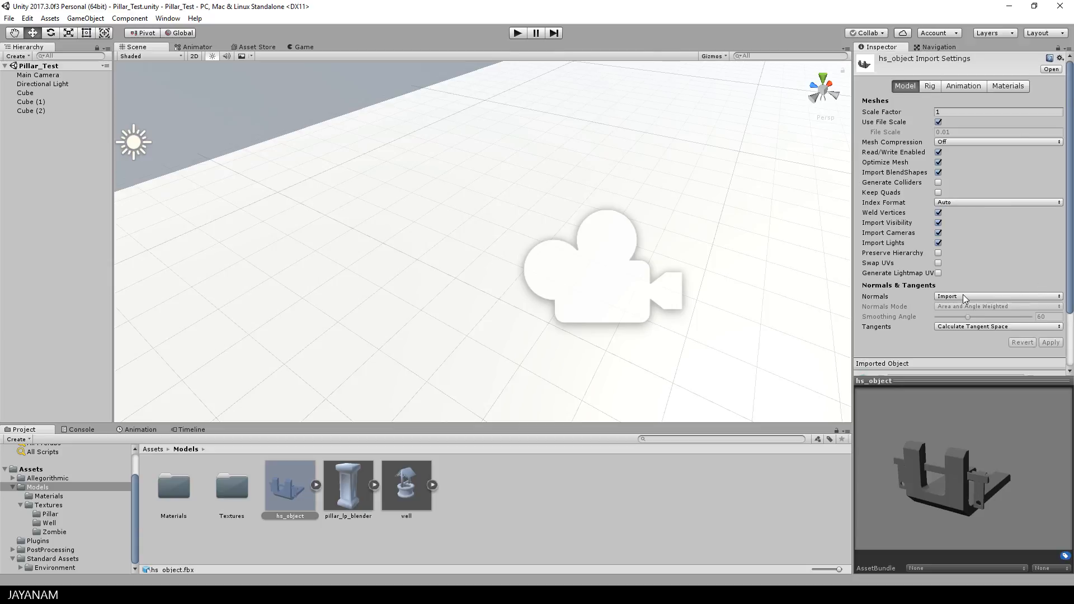
click(997, 296)
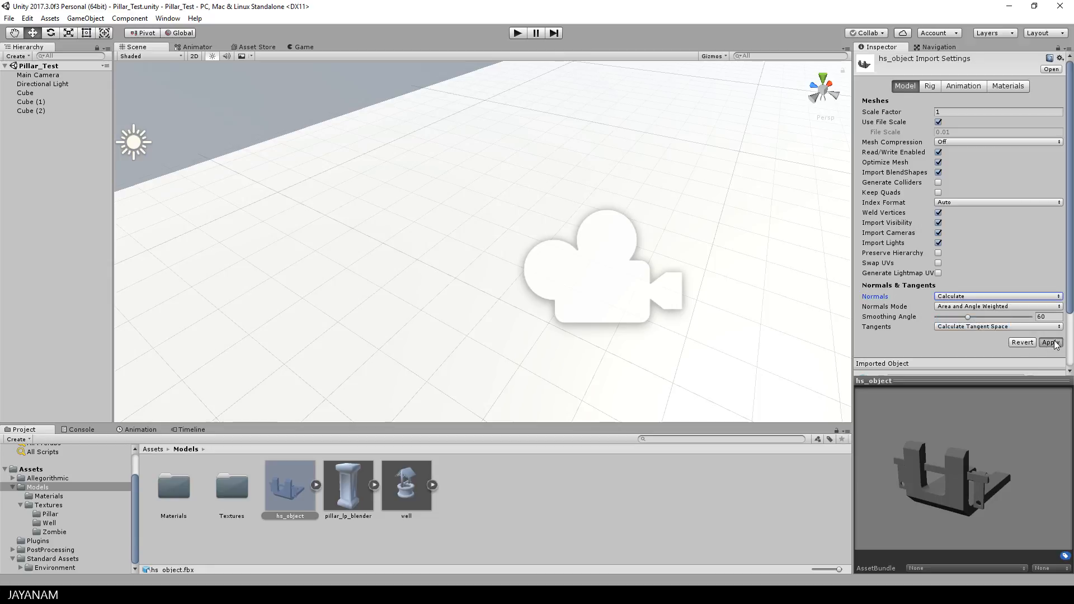
click(1050, 342)
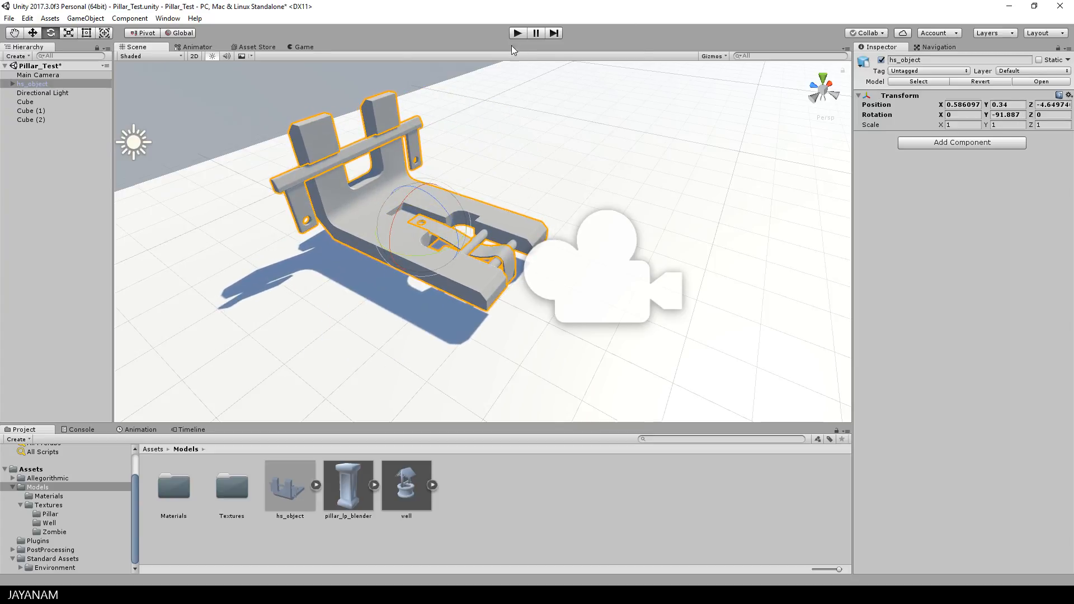
Show the project's Allegorithmic folder with its Plugins and Scripts subfolders.
click(517, 32)
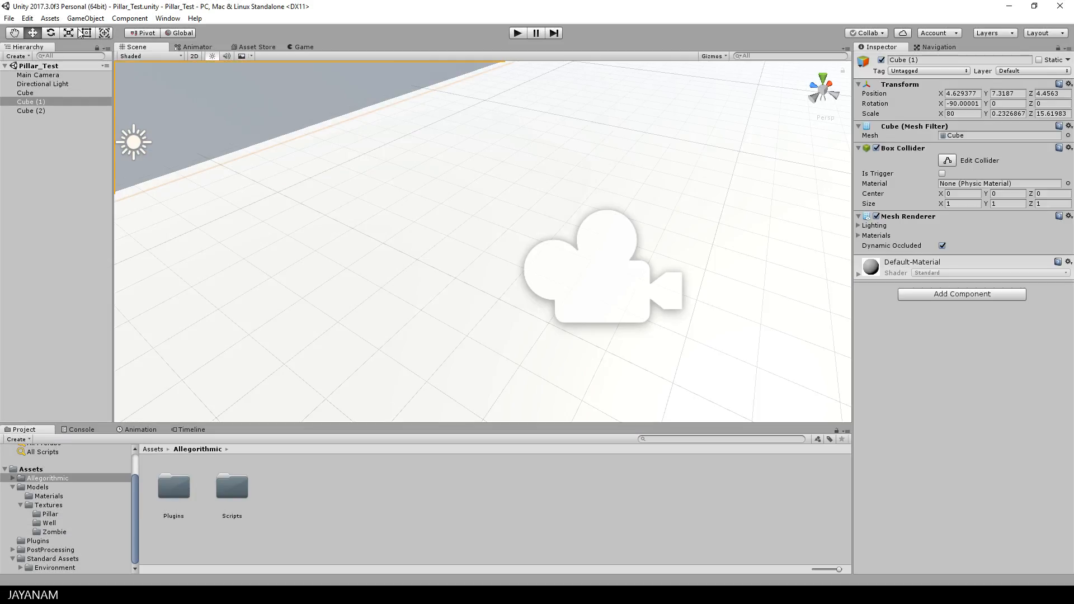
Import the SPLink.unitypackage plugin via Assets > Import New Asset.
click(50, 18)
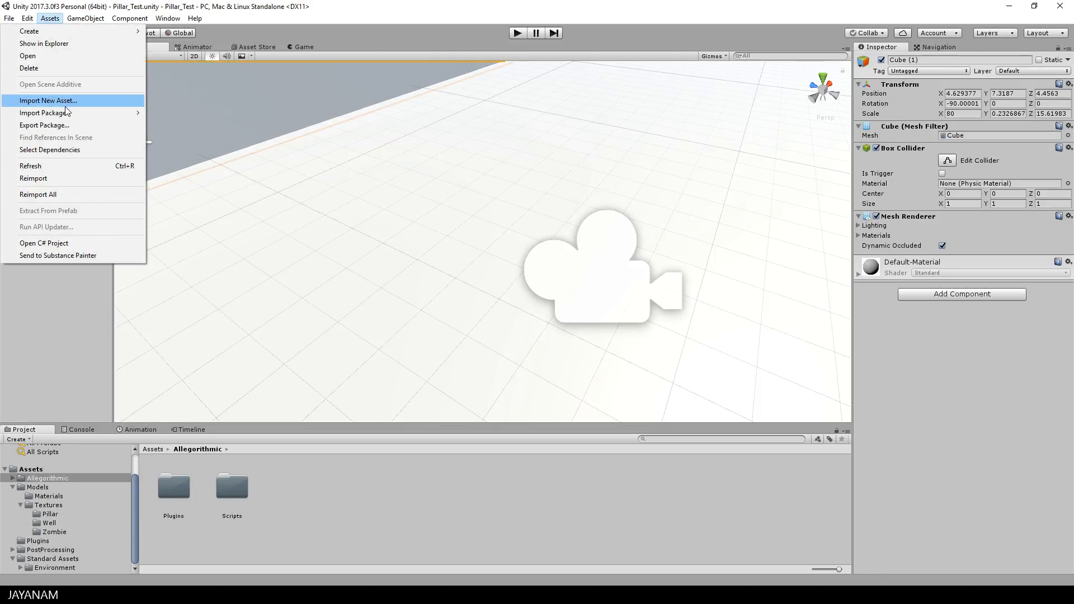
click(47, 99)
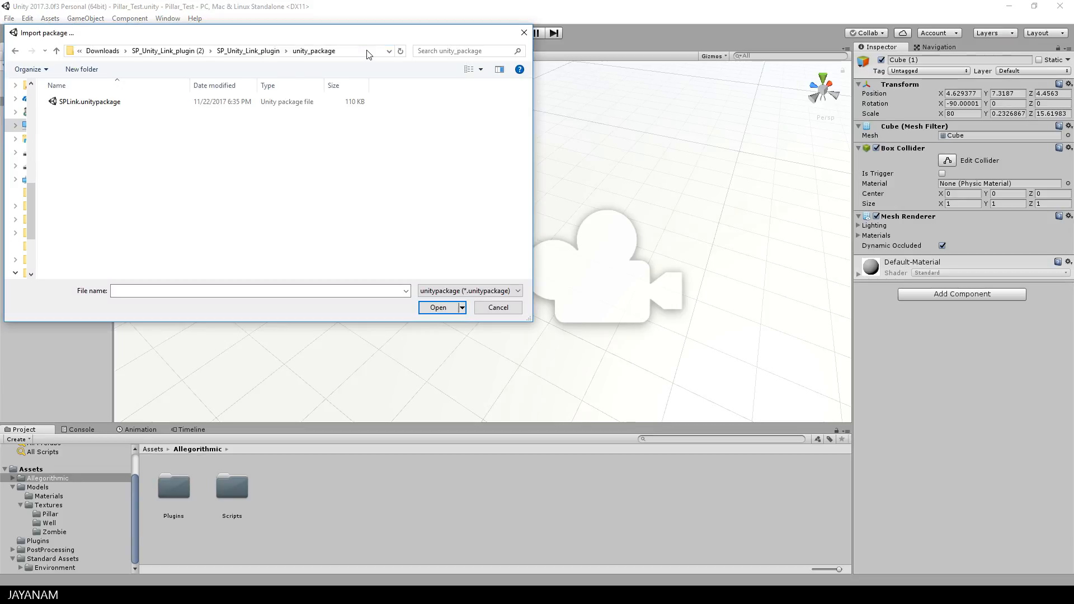
click(89, 102)
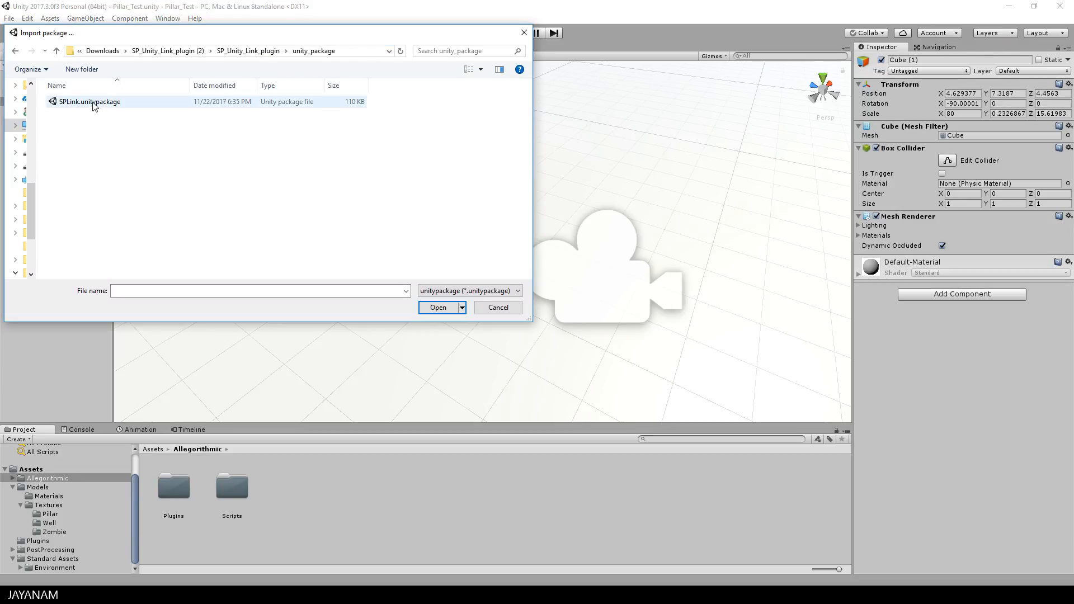
click(89, 101)
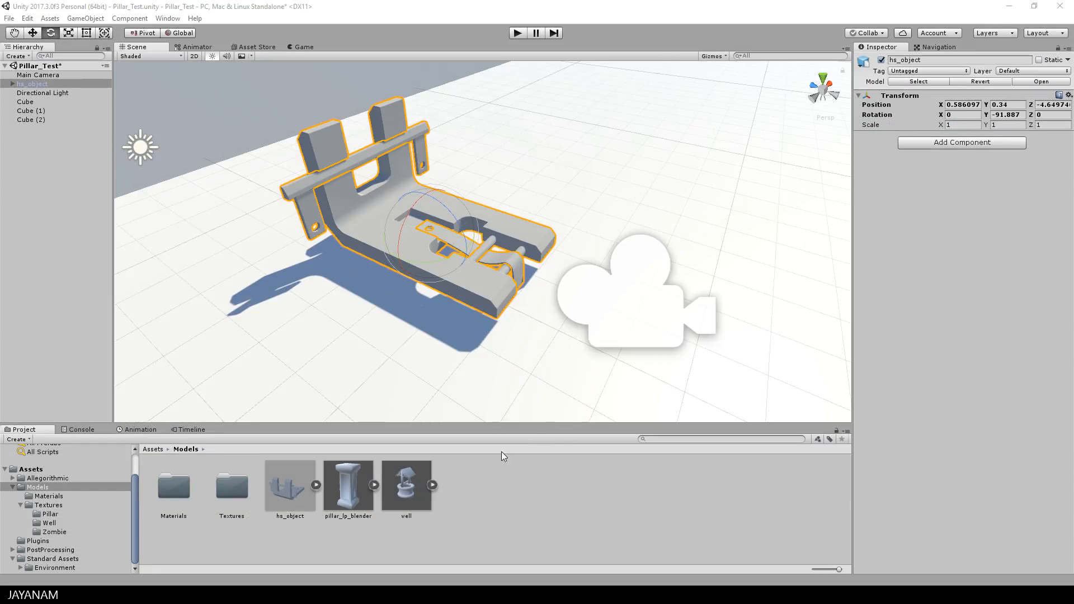
Send the hs_object asset to Substance Painter from its context menu.
right_click(288, 486)
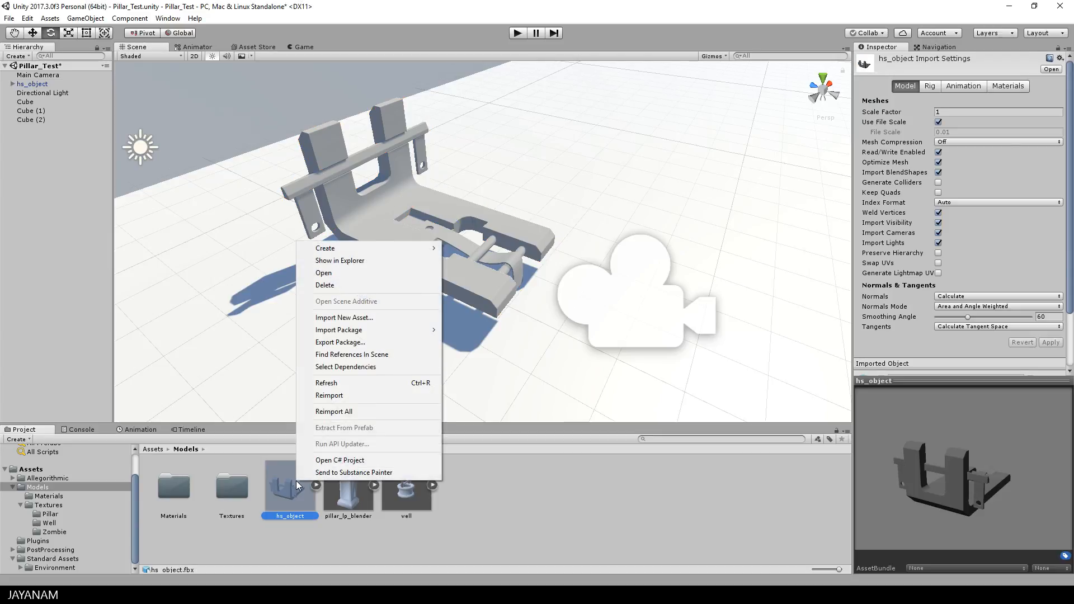
mouse_move(353, 472)
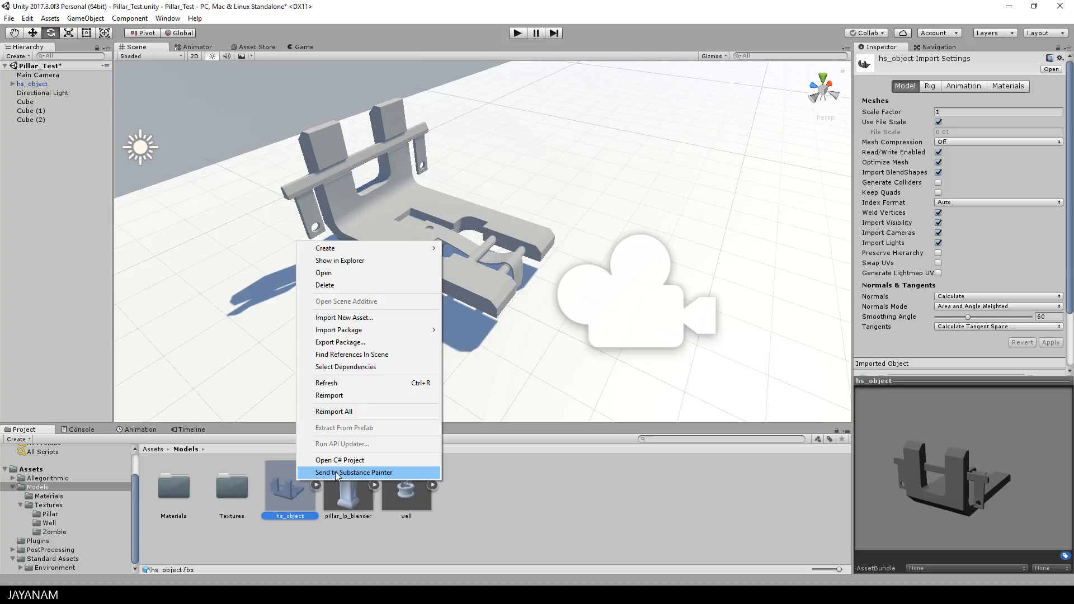
mouse_move(356, 478)
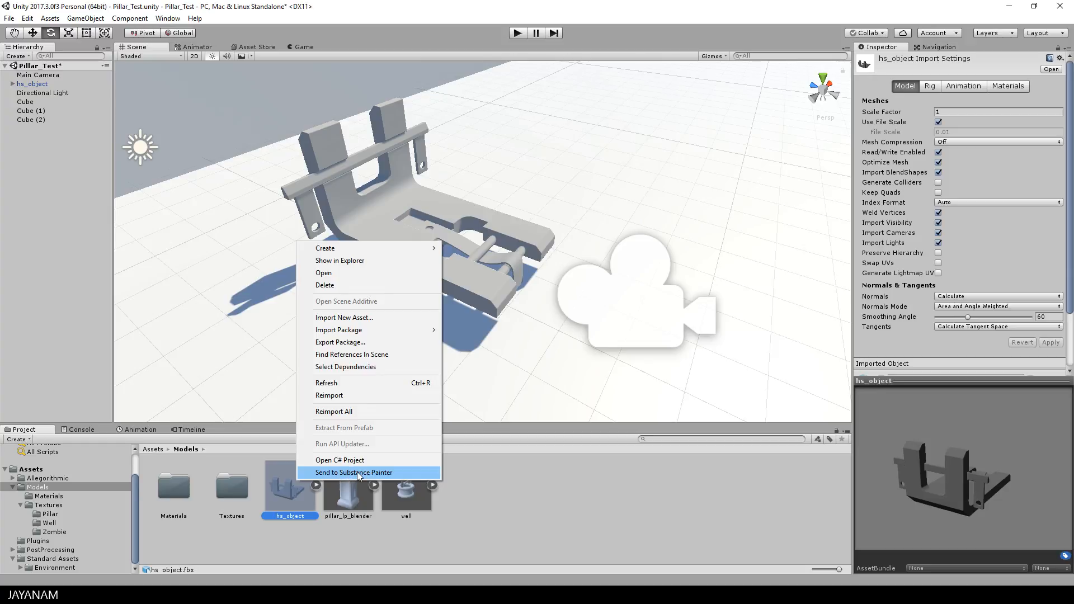
click(354, 472)
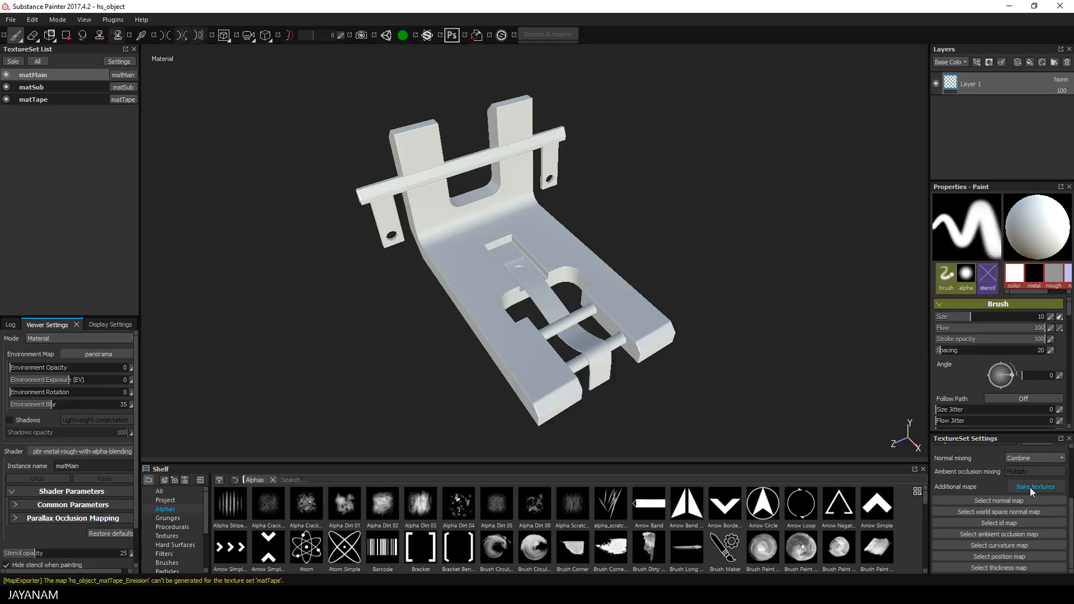
Bake mesh maps for all texture sets at output size 2048.
click(1035, 486)
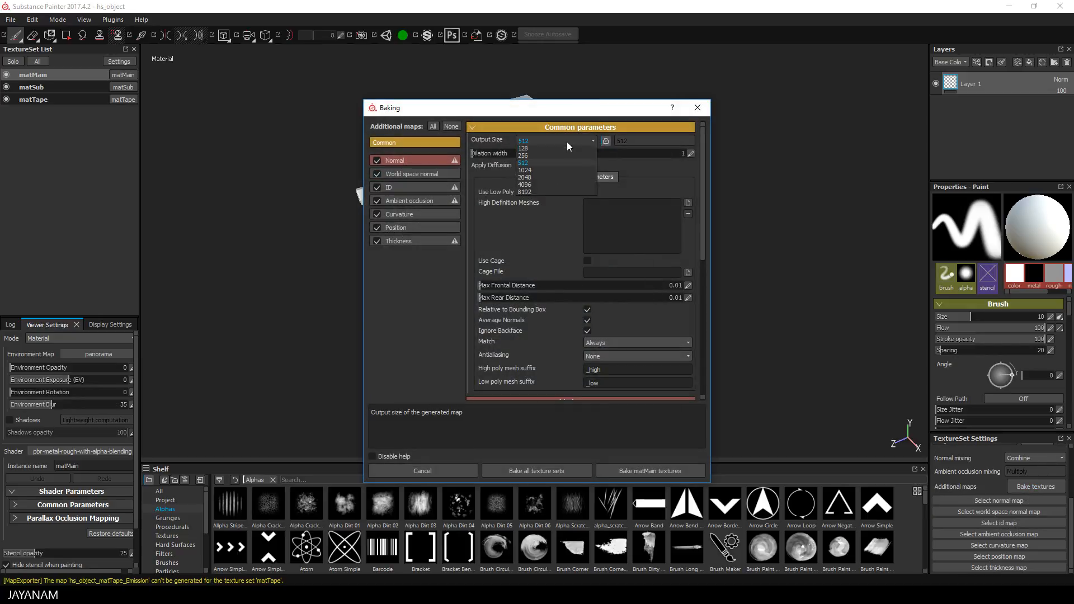
click(524, 177)
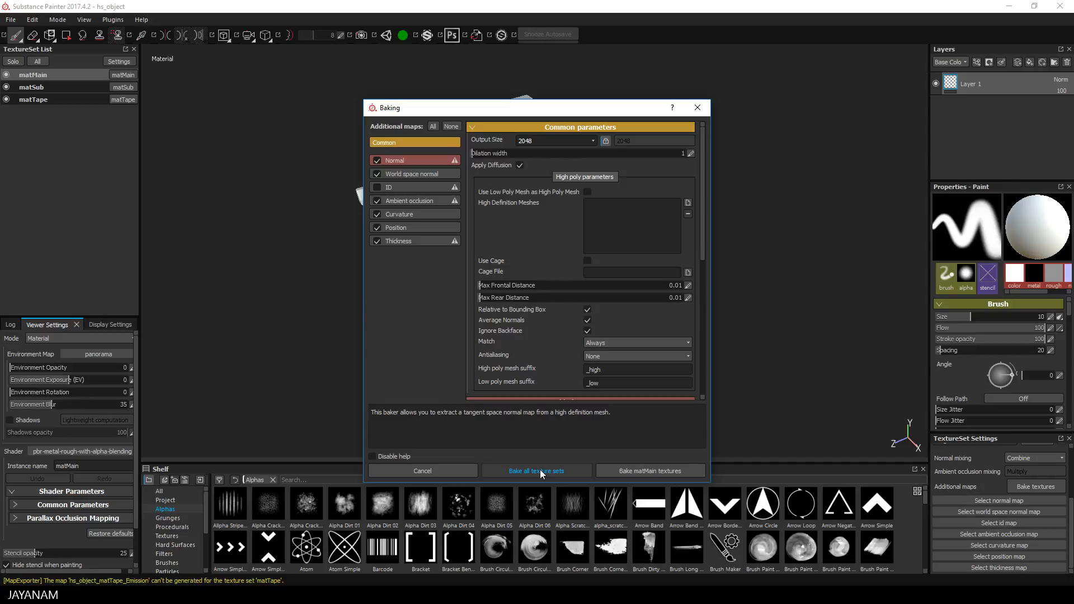
click(536, 471)
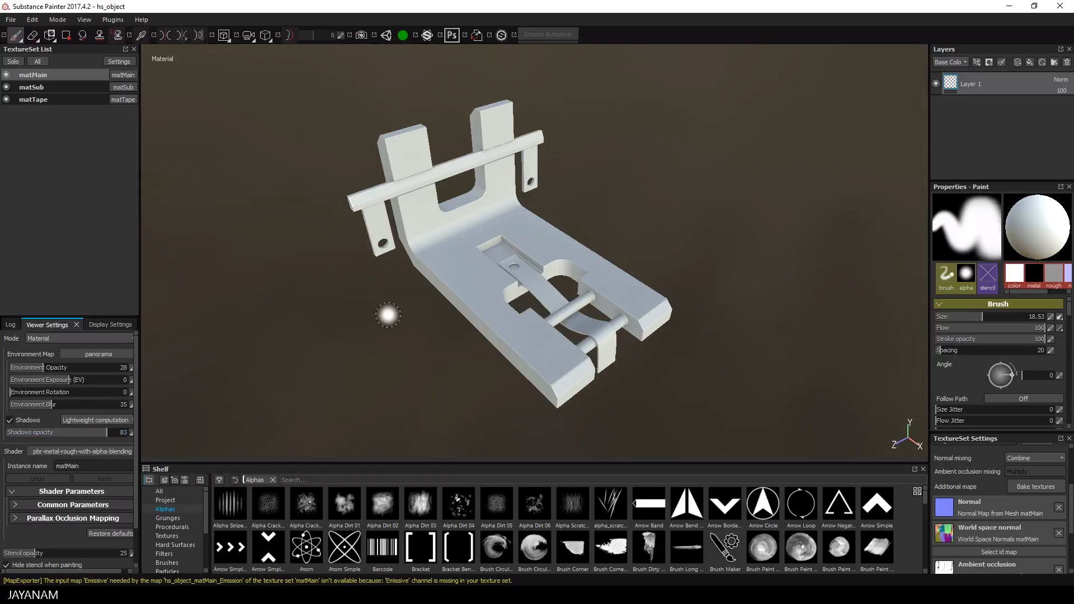
Apply the Steel Painted Stained smart material to matMain.
drag(68, 391, 110, 391)
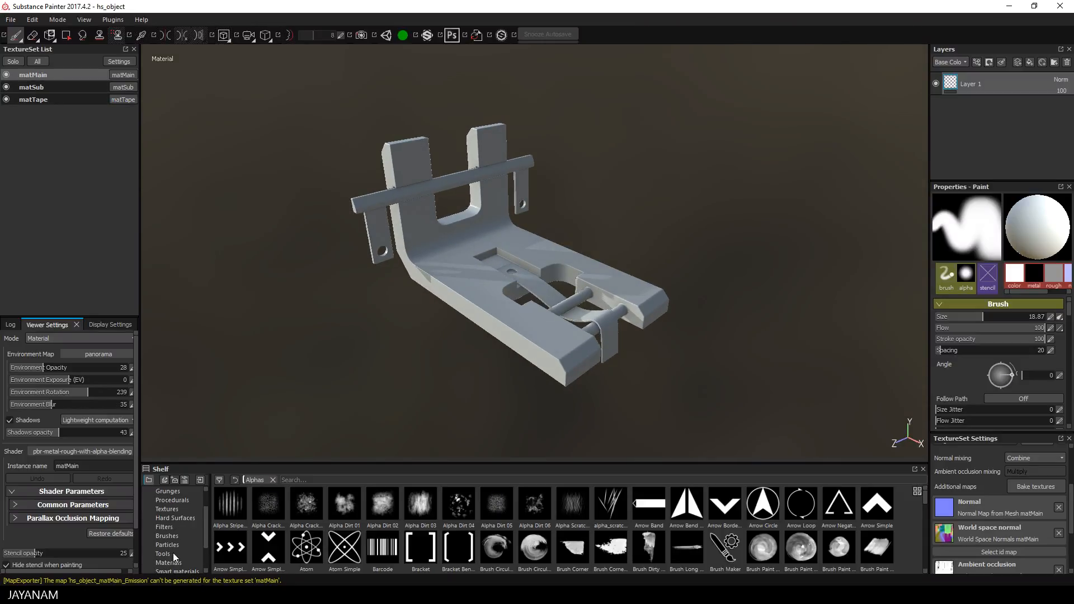
click(176, 545)
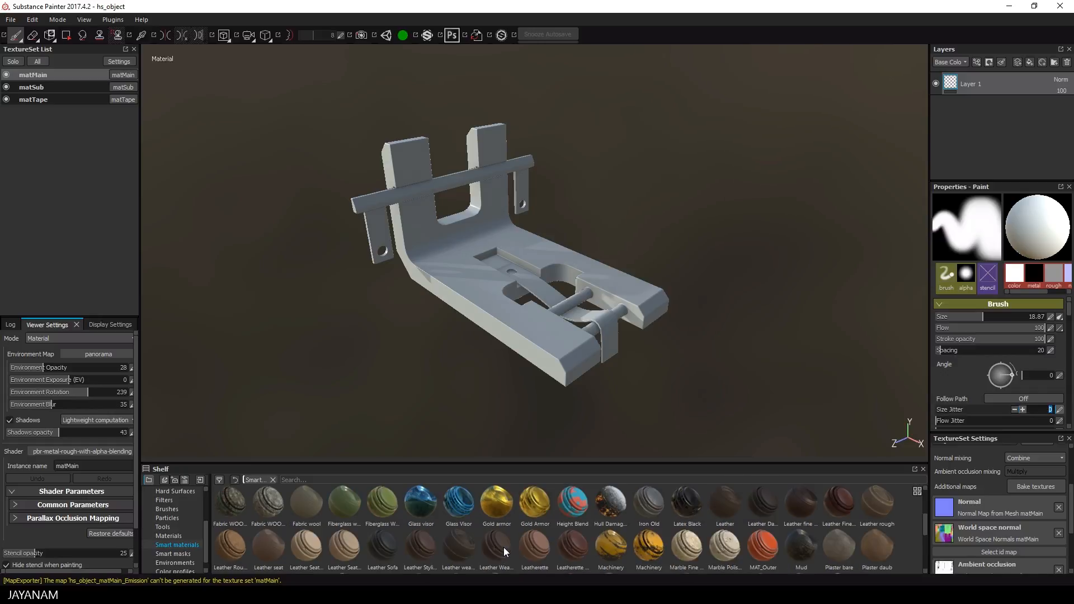
scroll(down, 3)
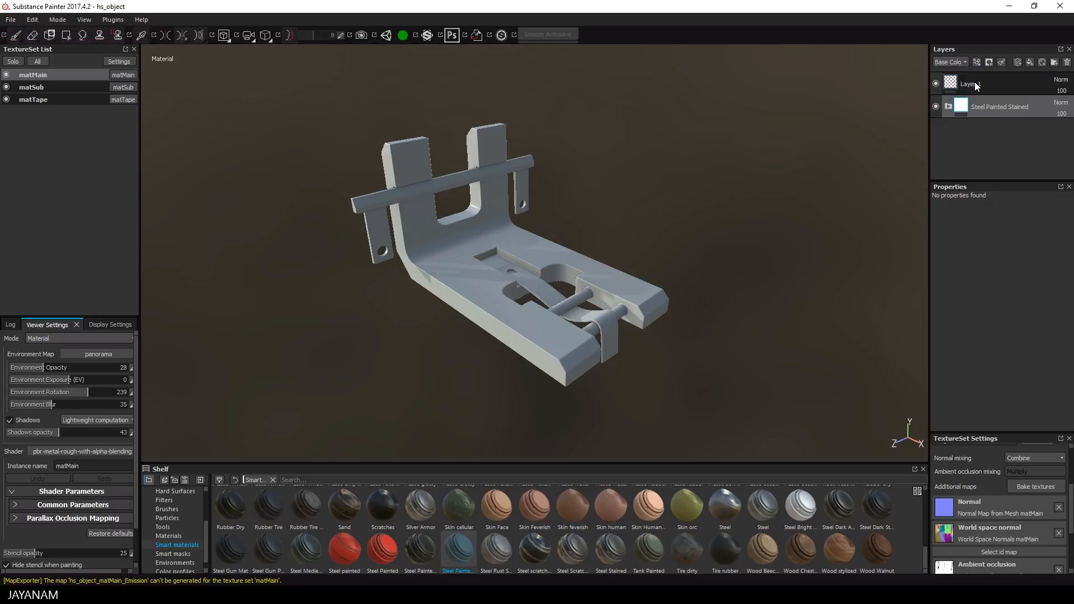
click(935, 107)
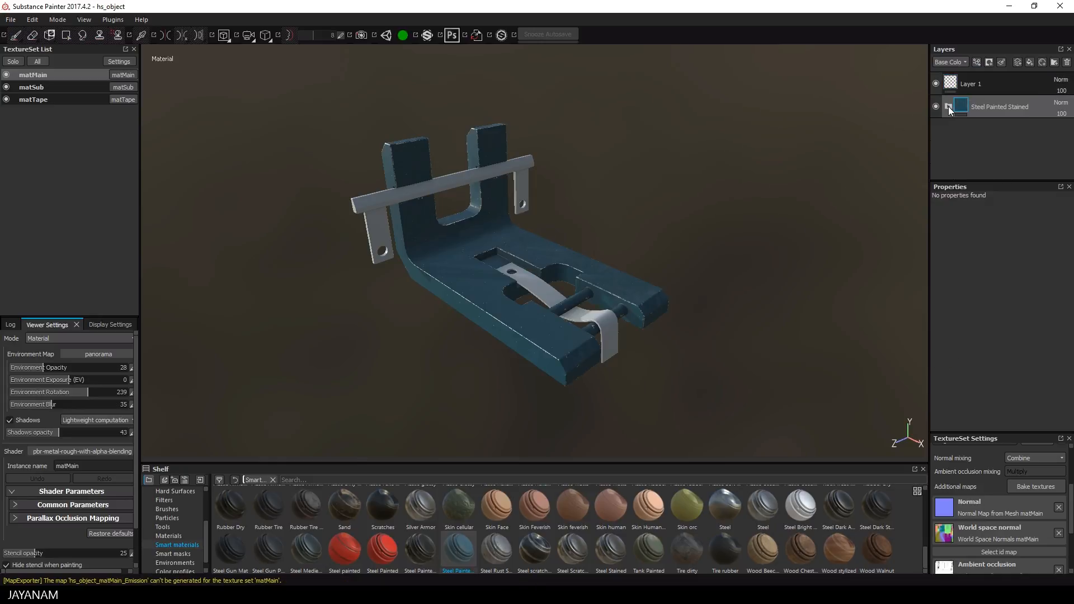
Lower the Steel Painted Stained edge-wear Grunge Amount to 0.44.
click(949, 106)
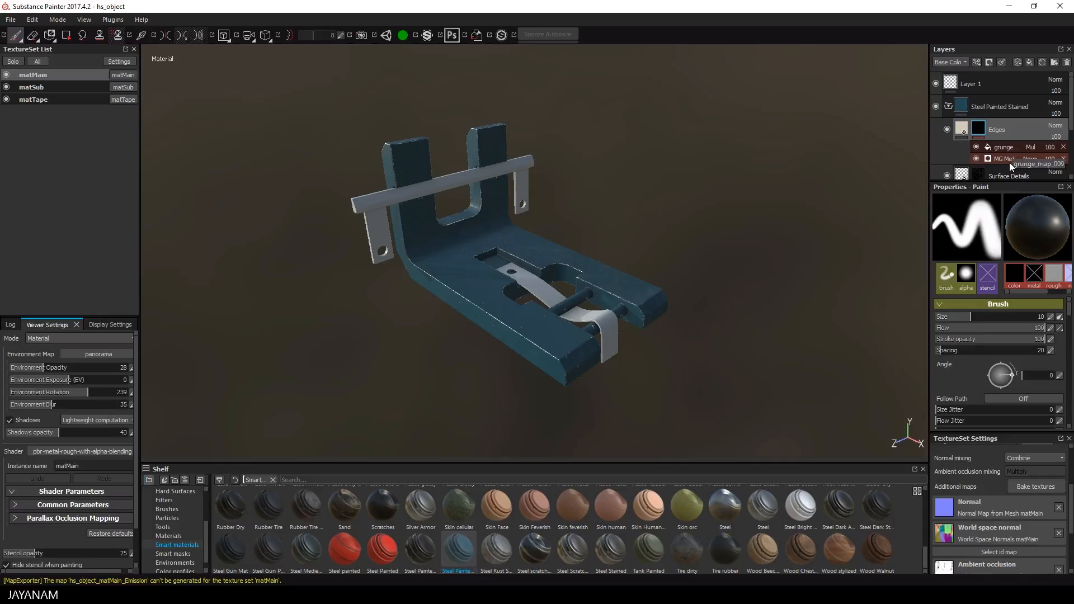
click(1003, 158)
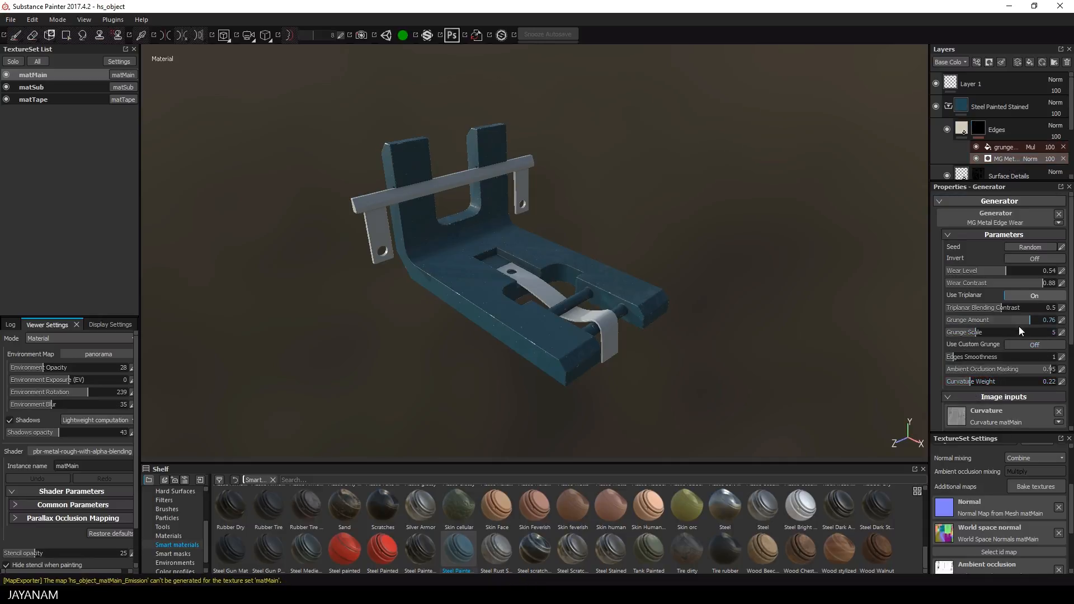
drag(1041, 320, 1014, 320)
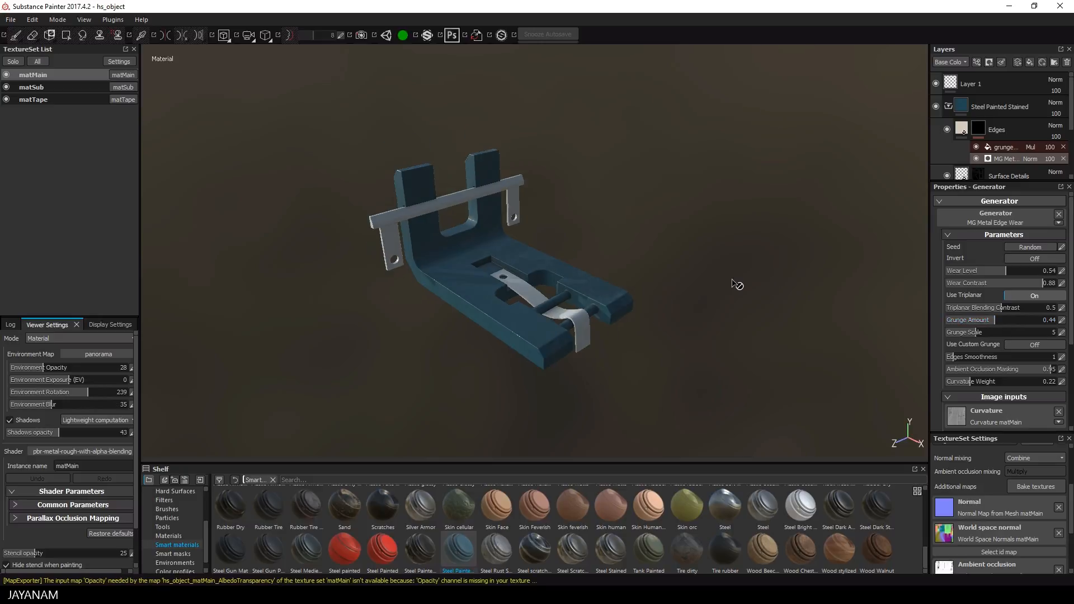
Zoom in on the painted model in the viewport.
drag(736, 284, 774, 284)
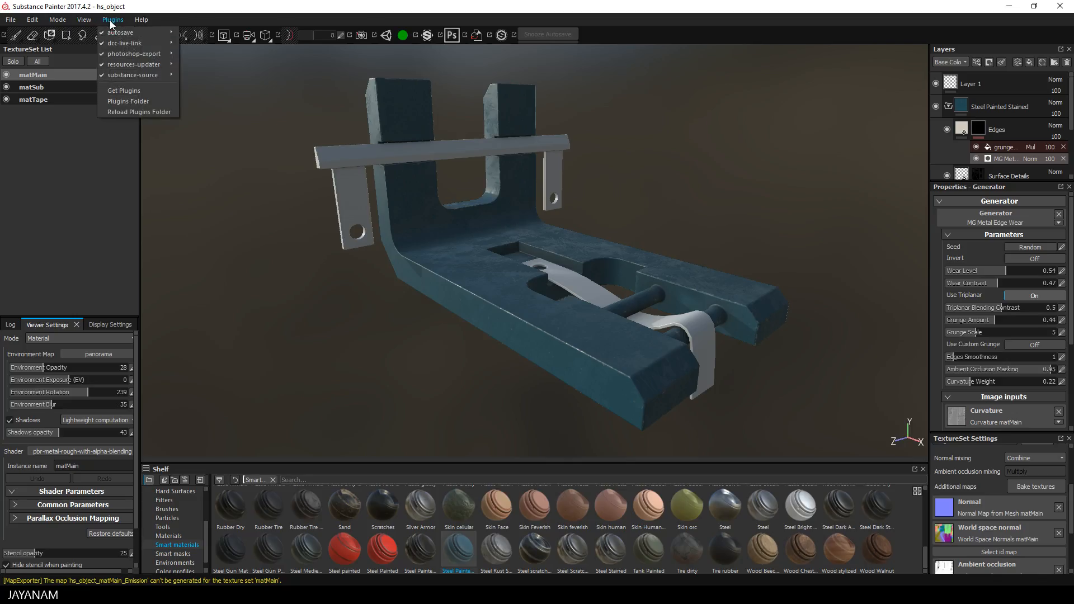
mouse_move(124, 43)
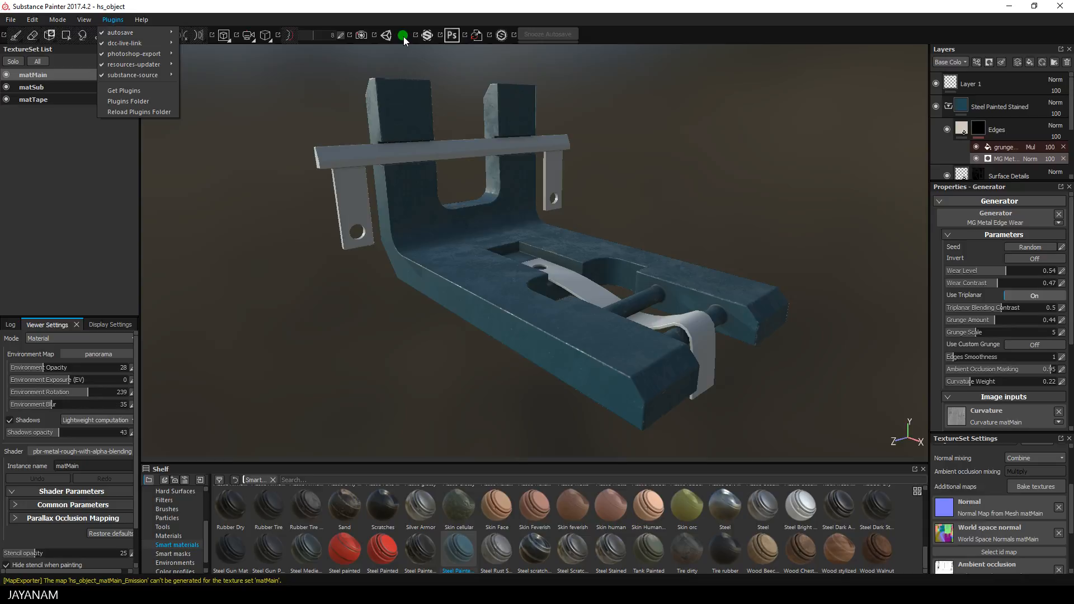
mouse_move(737, 213)
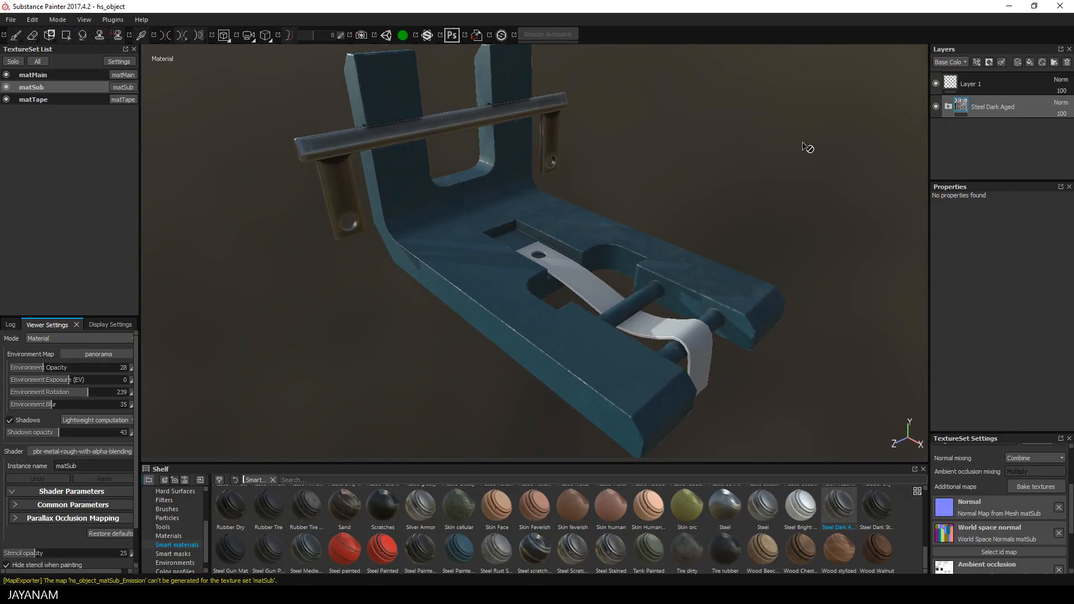
Switch to the matTape texture set and apply the Rubber Tire Dirty smart material.
click(32, 100)
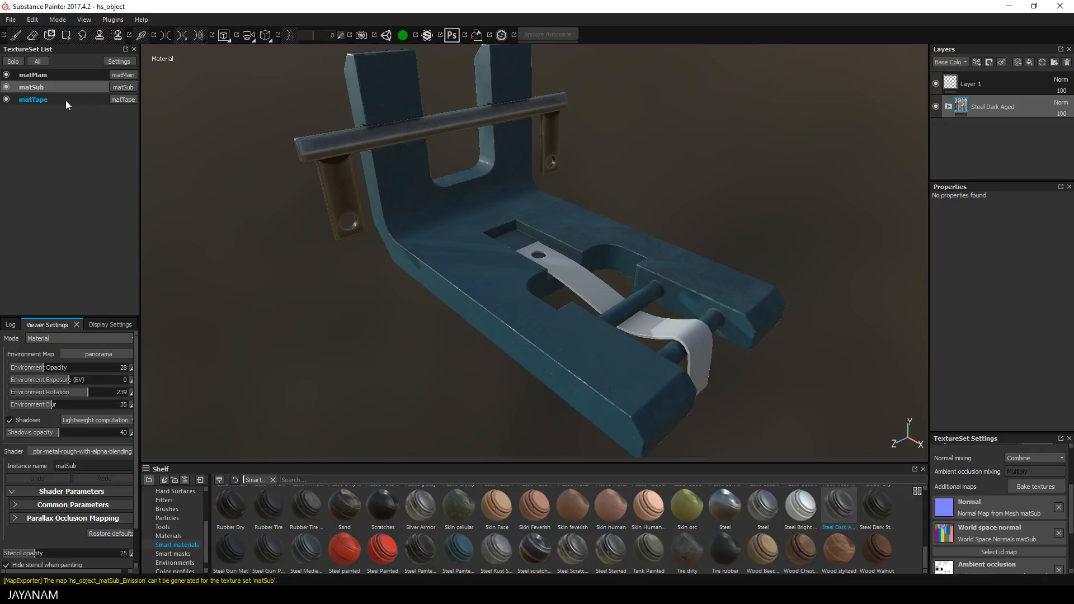
click(32, 98)
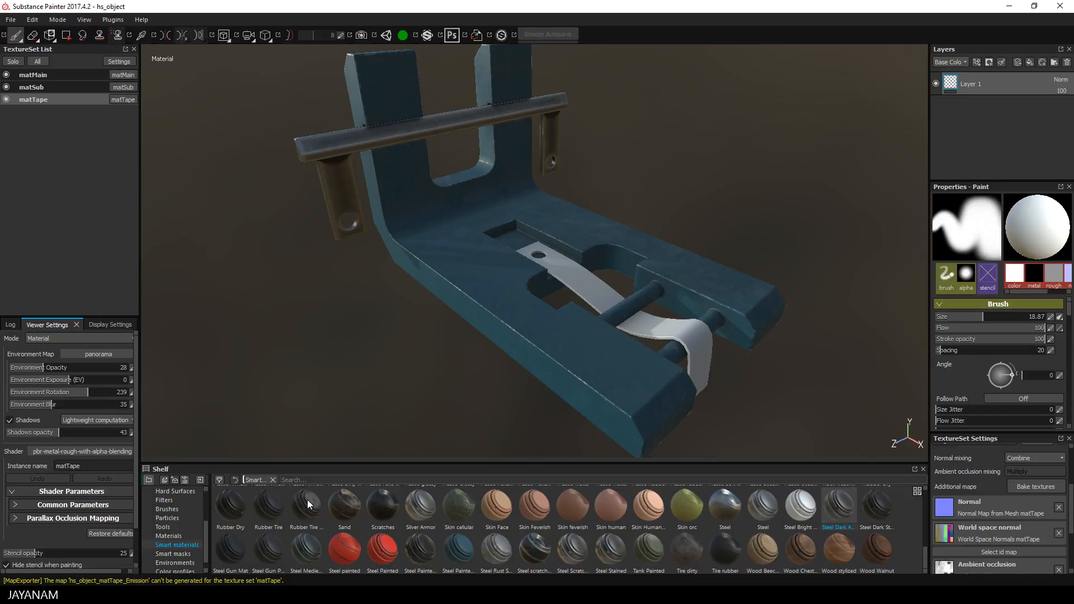
double_click(305, 508)
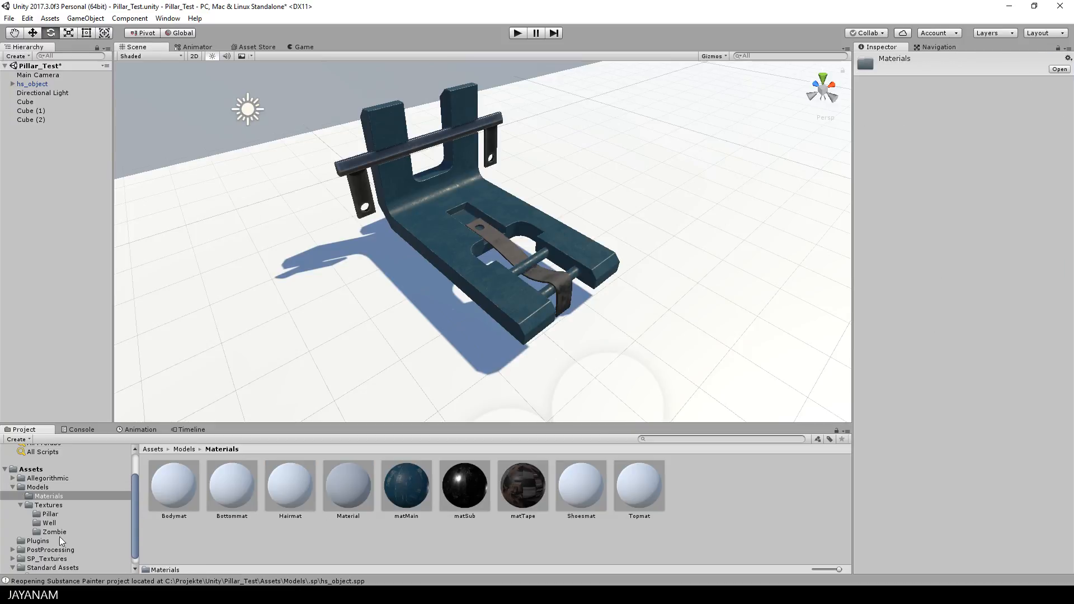
Inspect matMain, matSub and matTape, then show the exported hs_object textures in SP_Textures.
click(405, 483)
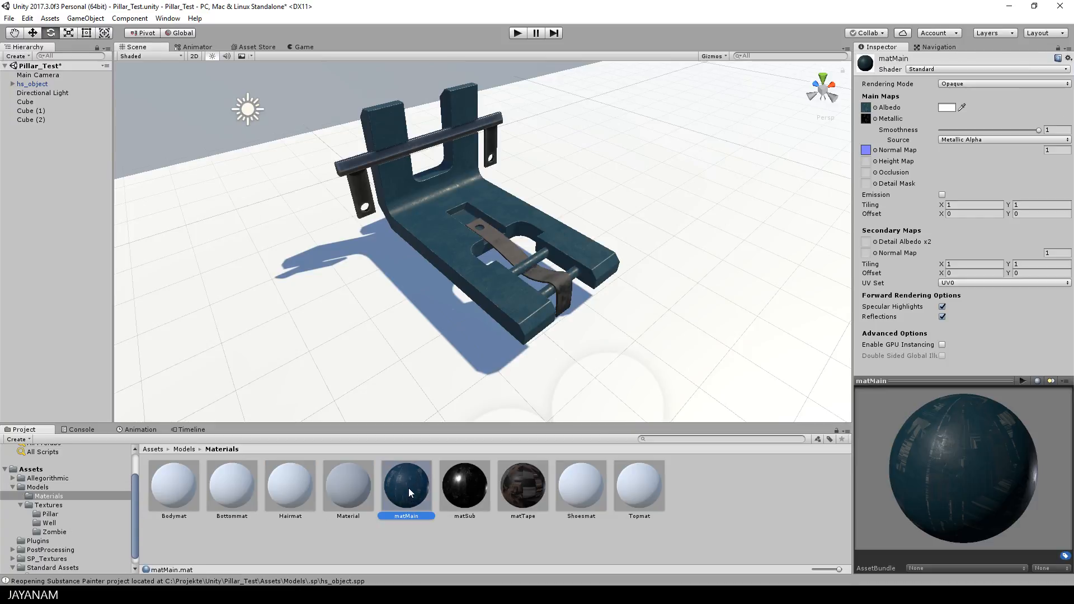
click(463, 480)
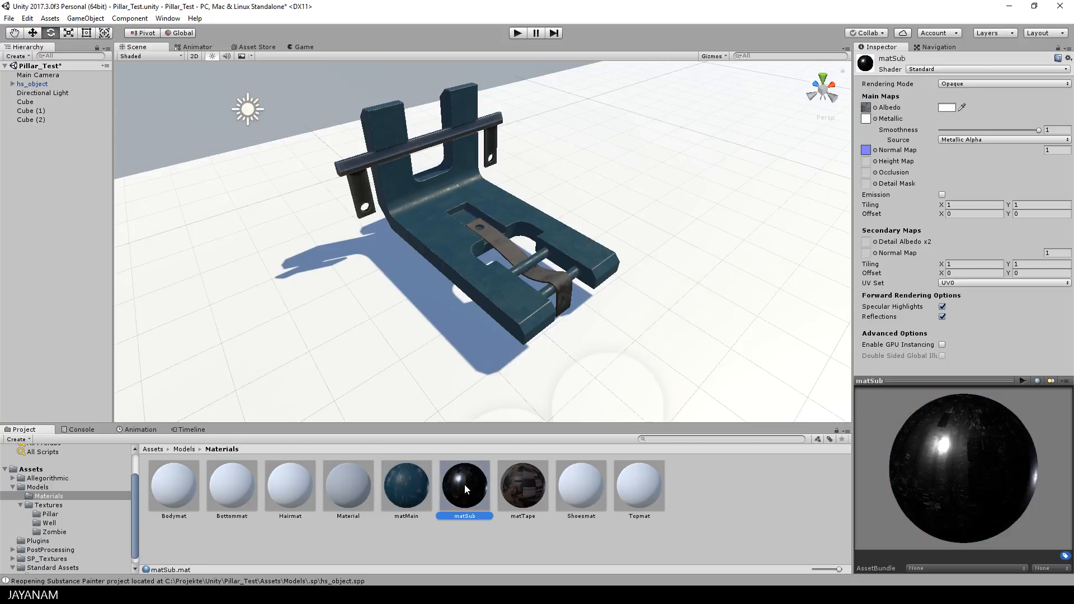
click(523, 487)
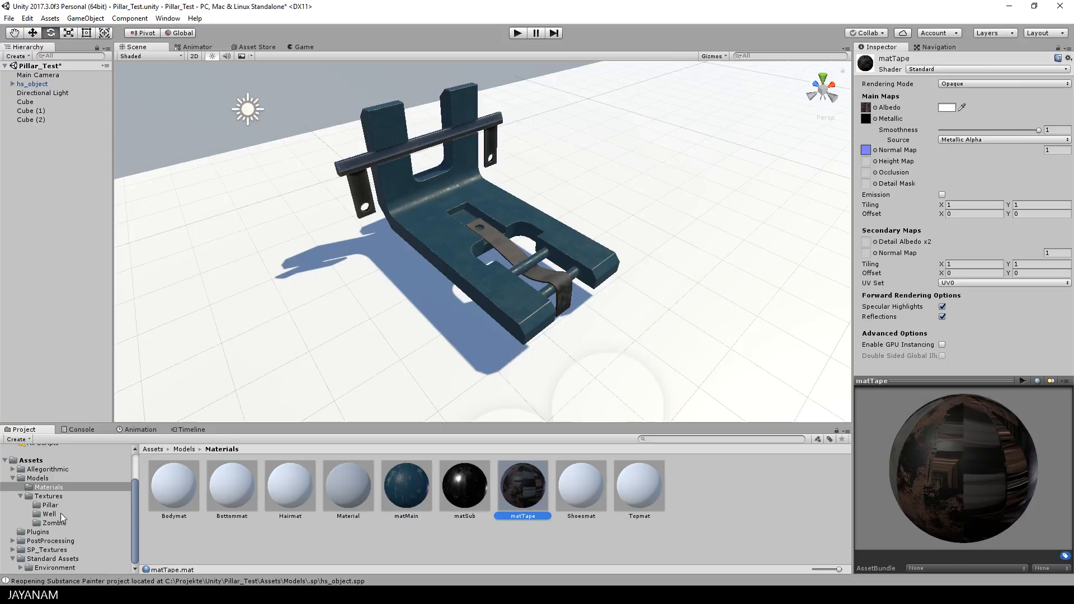
click(46, 550)
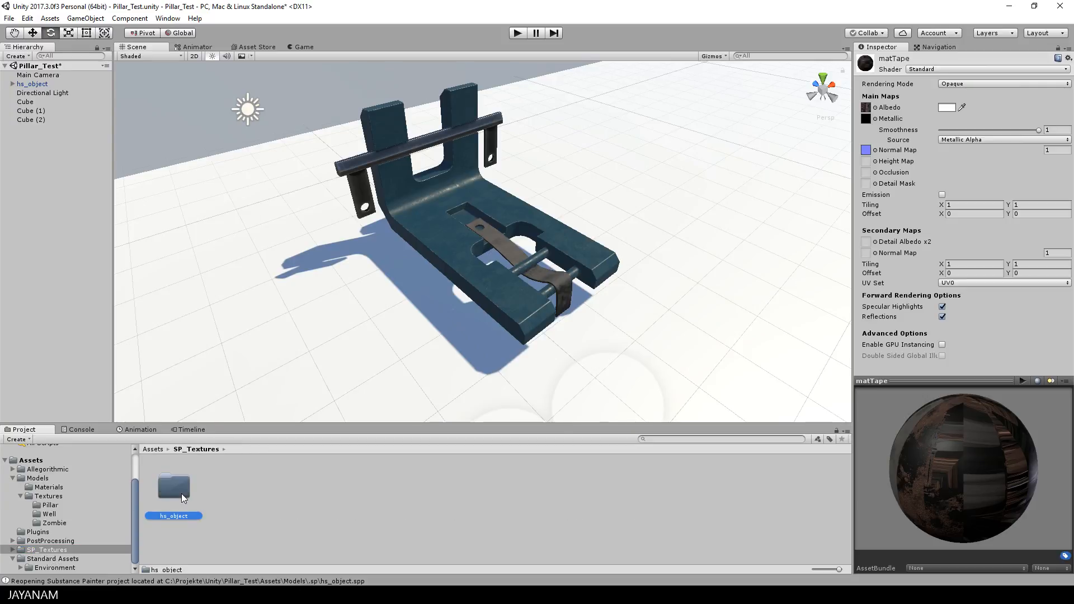
double_click(172, 487)
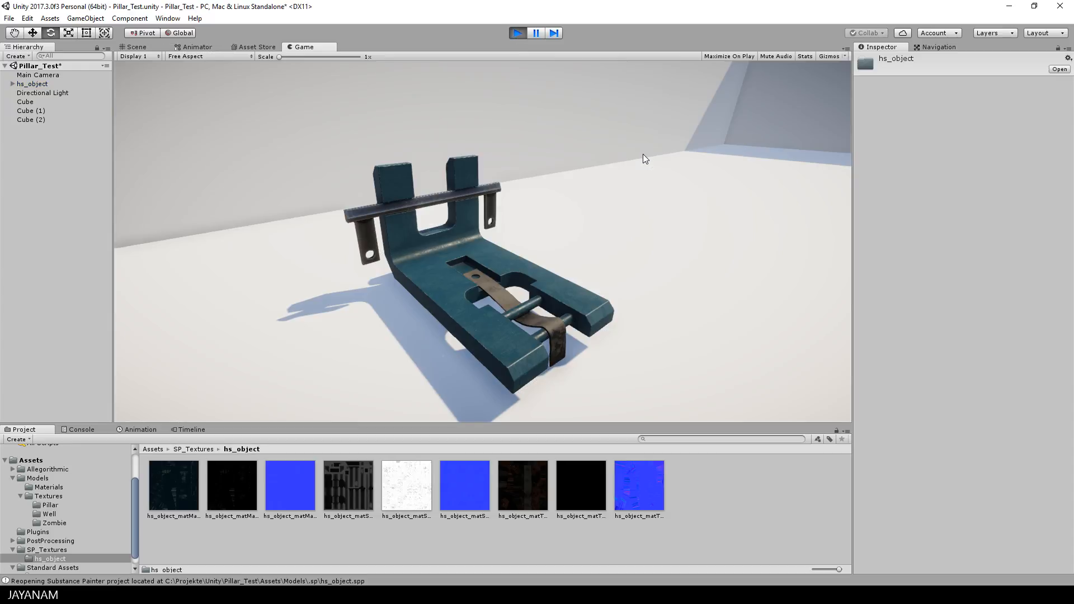
mouse_move(601, 145)
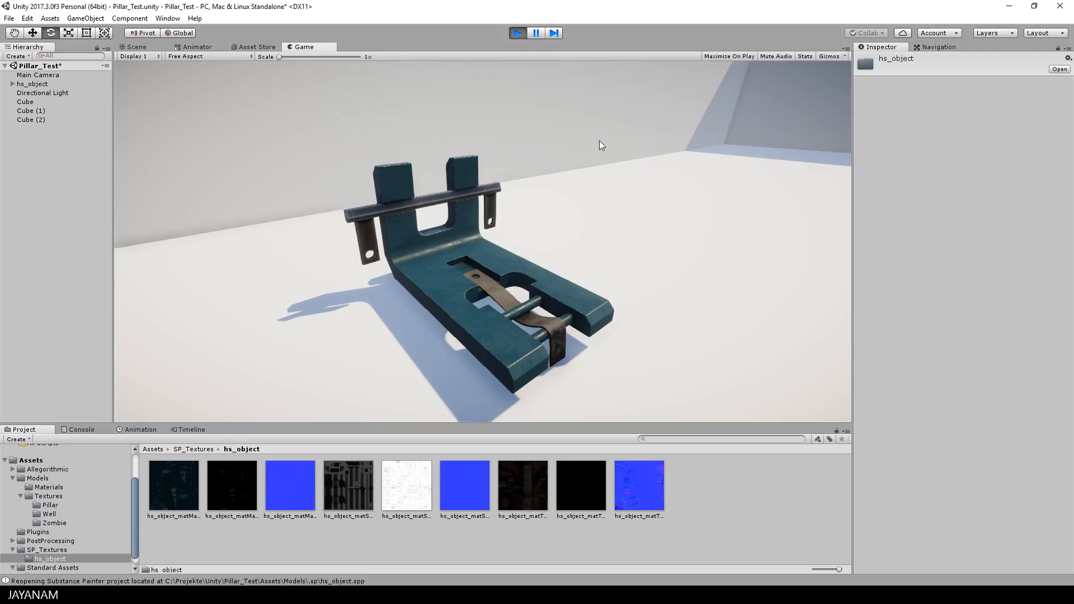
Switch to the Game view to preview the textured model.
click(303, 47)
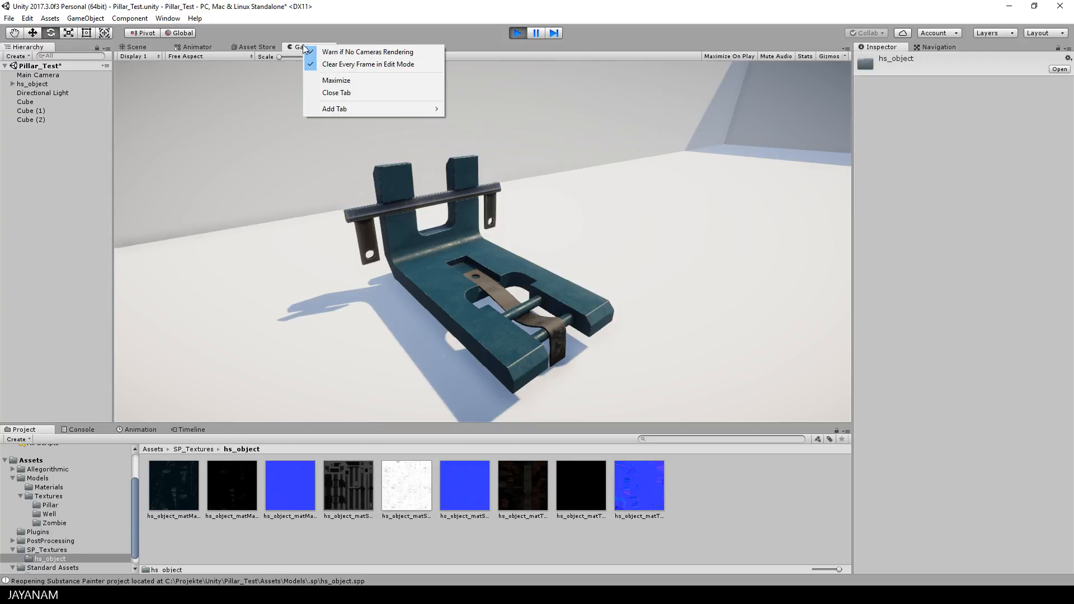
click(337, 80)
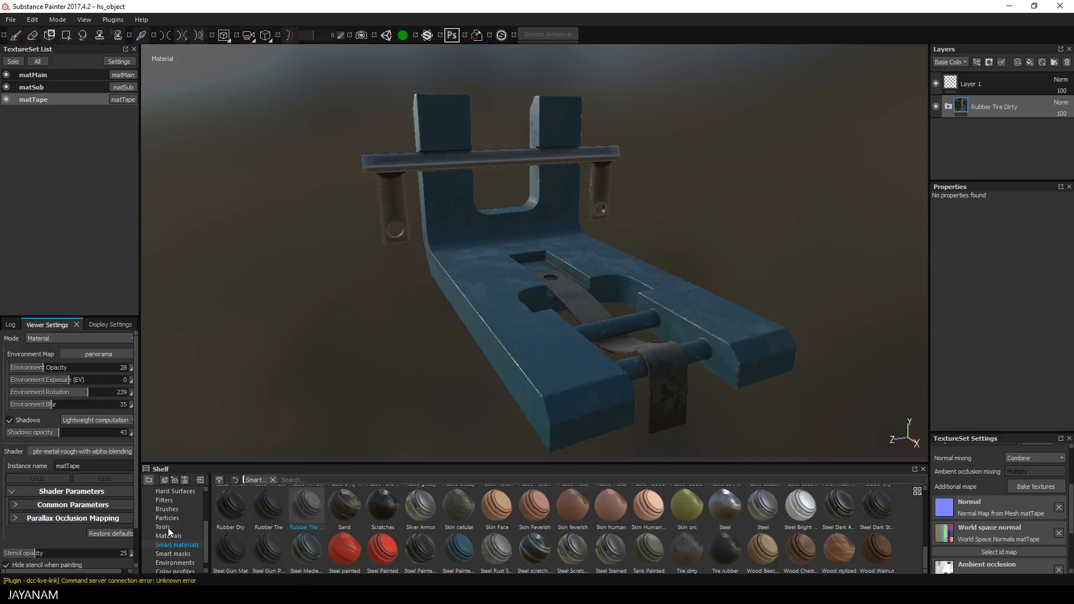
Select matMain and load the Bullet Impact tool preset as the brush.
click(32, 73)
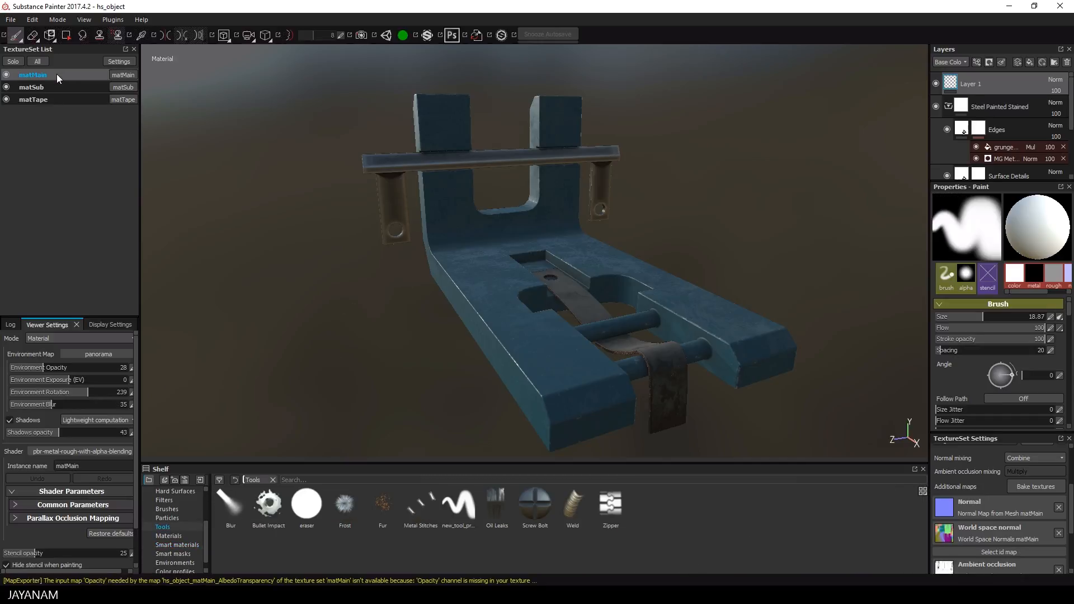
click(268, 502)
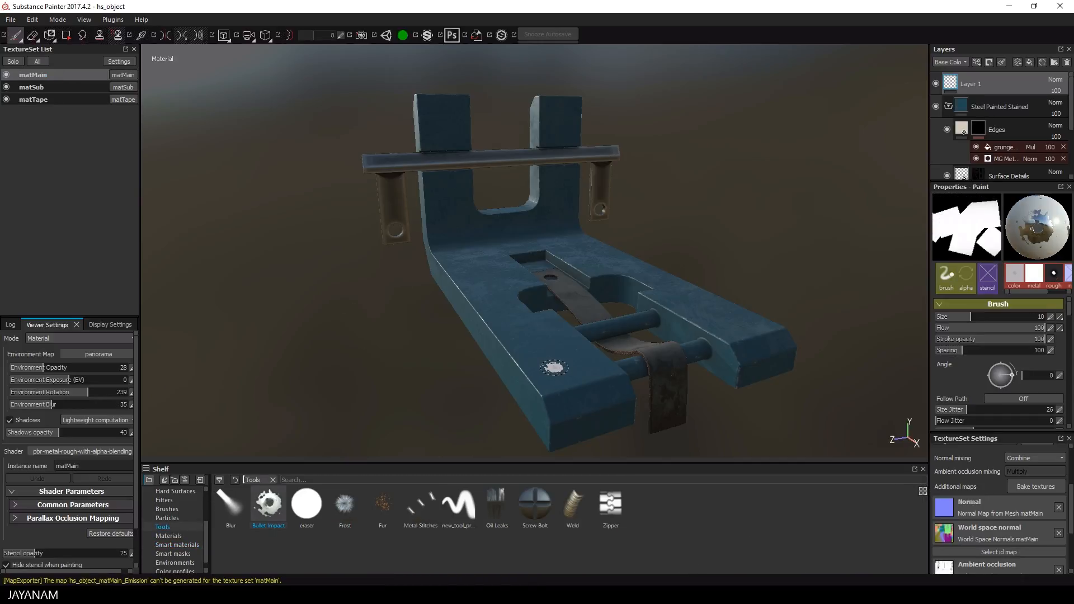